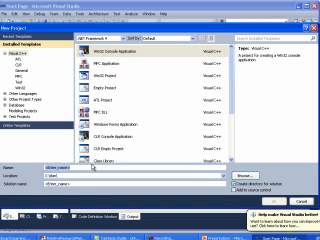
Create a console C project named MyProject under myWindow and add a Cmd source file.
type("MyProject")
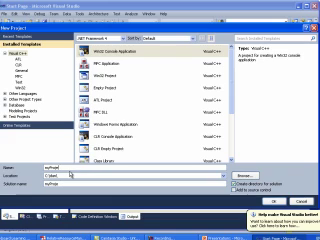
type("myWindows")
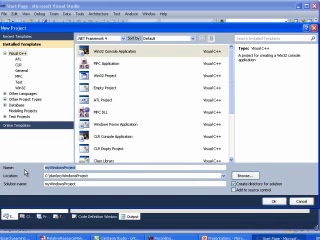
type("Cmd")
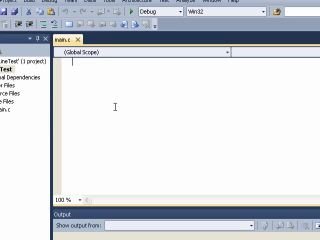
Write #include <stdio.h> and int main(int argc, char **argv) with an /* end of main() */ comment.
type("#include")
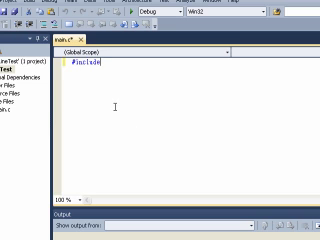
type("<stdio.h>")
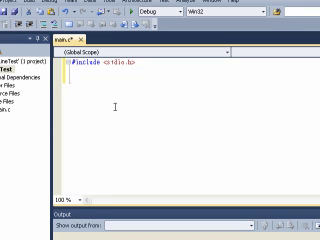
type("int m")
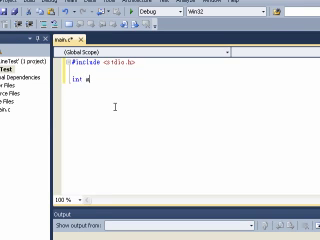
type("ain(")
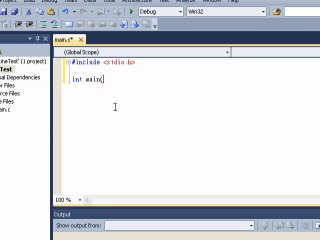
type("(int argc,")
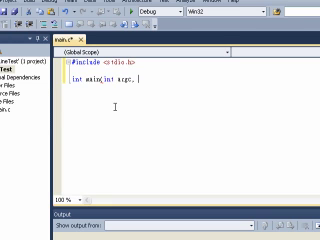
type("char **argv) {")
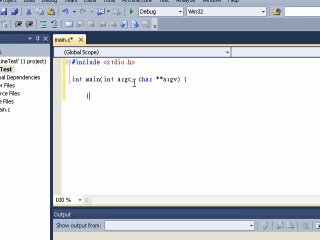
type("/*")
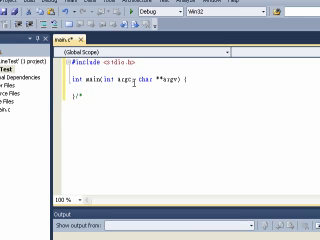
type("end of main() */")
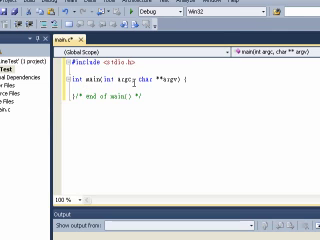
Begin a print statement inside main.
type("print")
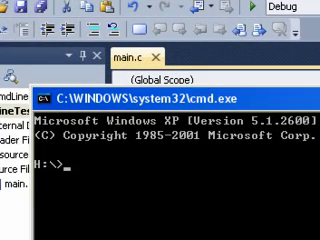
Enter a cmdlinetest command line with arguments a b c d, switches -z 123 and -x 456.
type("cmd")
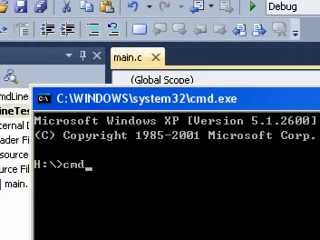
type("linetest")
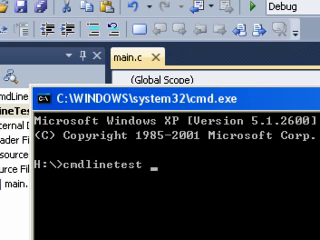
type("a b c d")
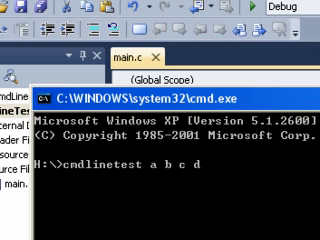
type("-x -y -")
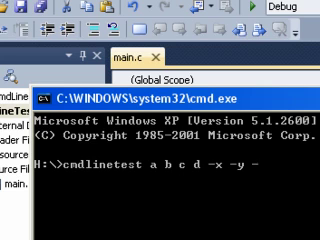
type("z")
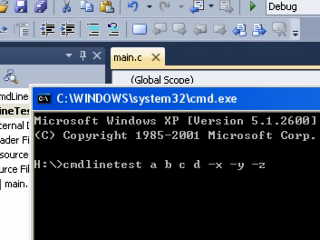
type("123")
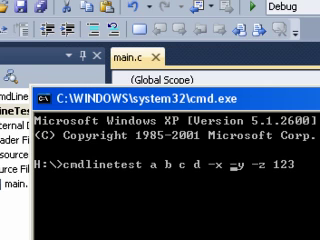
type("45")
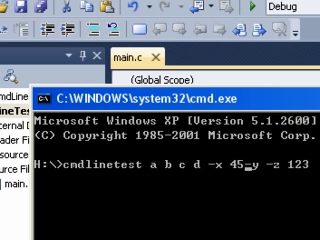
type("6")
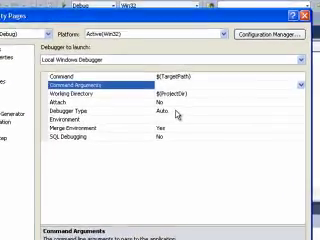
Set the project's debugging Command Arguments to a b c -x 123 -y z.
type("a b c d")
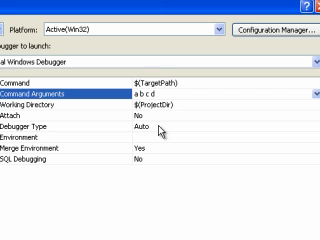
type("-x 123 -y 456 -")
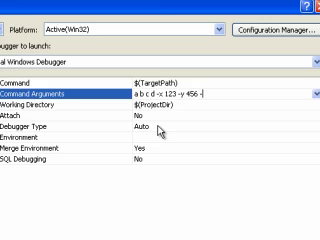
type("z")
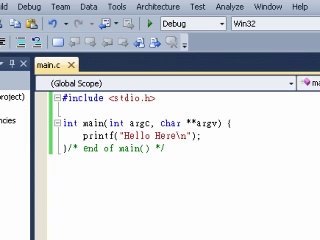
Write printf("argc=%d\n", argc); and start a printf for argv[0].
type("printf")
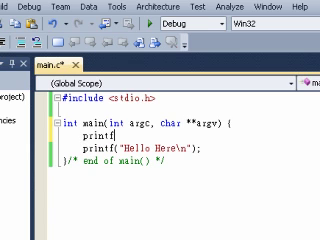
type("(\"argc=%d\\n\", argc);")
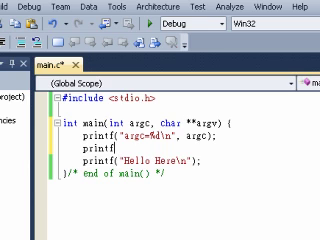
type("(\"")
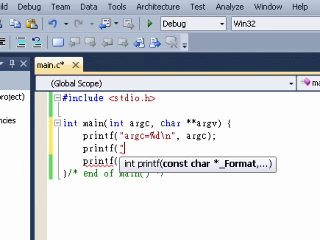
type("%")
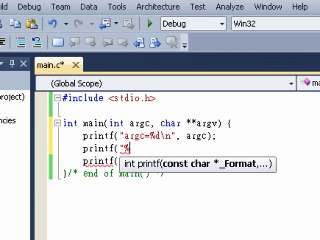
type("argv[0]=")
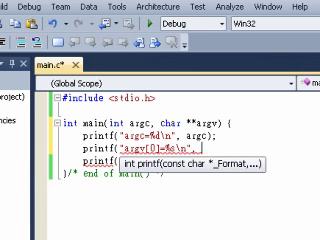
type("argv[0")
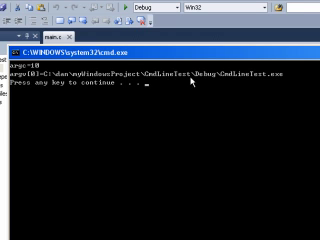
mouse_move(258, 88)
type("int")
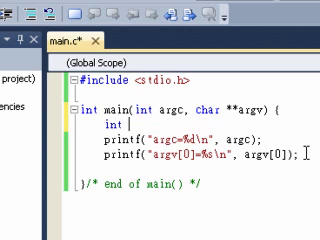
Declare int i, write for (i=0; i<argc; i++) and remove the argc printf line.
type("i;")
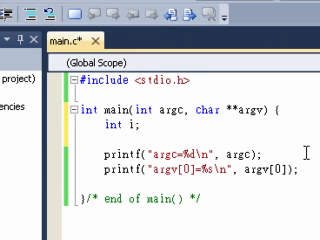
type("for (i=0;i<arg")
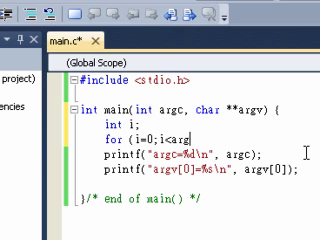
type("; i++) {")
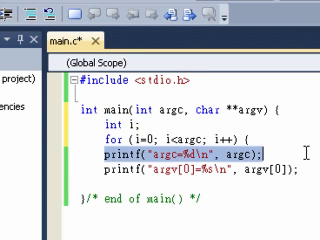
key("Delete")
type("/*")
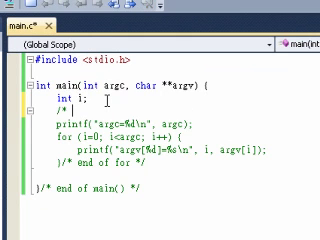
Add a command line switches comment and declare int x_value = 0;.
type("Com")
type("int")
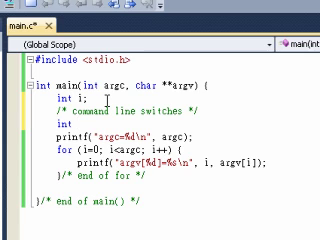
type("xvalue")
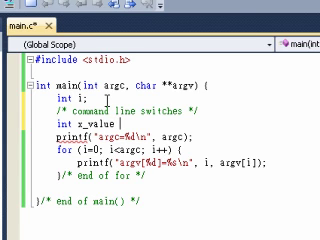
type("= 0;")
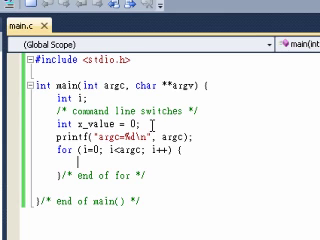
Write if (!strcmp("-x", argv[i])) inside the for loop.
type("std")
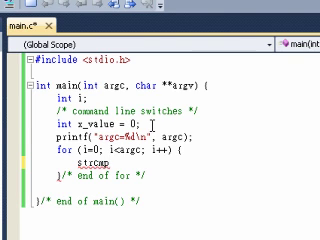
type("(")
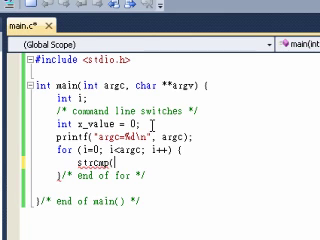
type("\"-x\"")
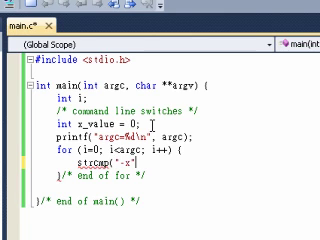
type(", argv[i")
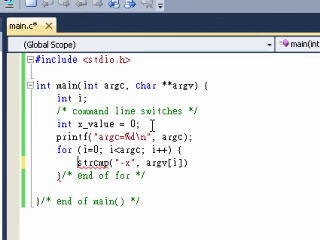
type("if")
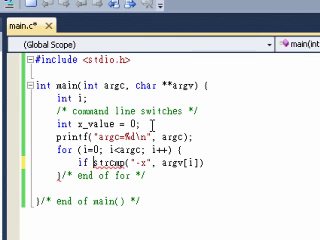
type("(!")
type("/* found -x */")
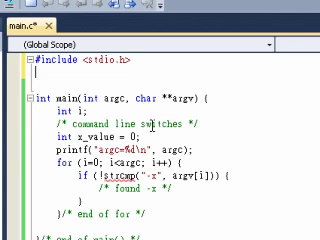
Add #include <string.h> and assign x_value = argv[i+1]; inside the if block.
type("#include")
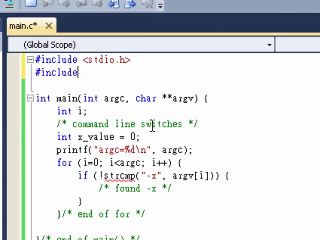
type("string.h>")
type("}")
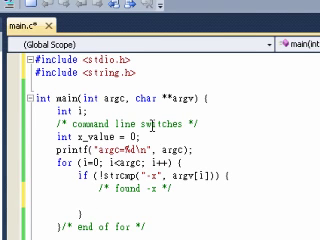
type("x_value =")
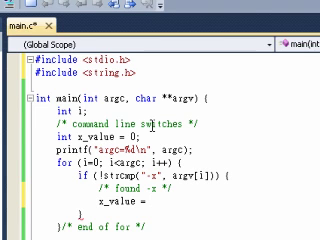
type("argv[i")
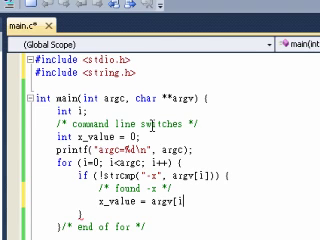
type("+1")
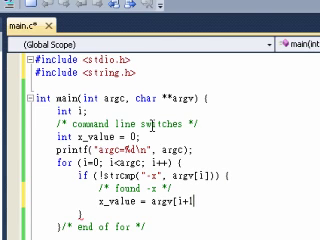